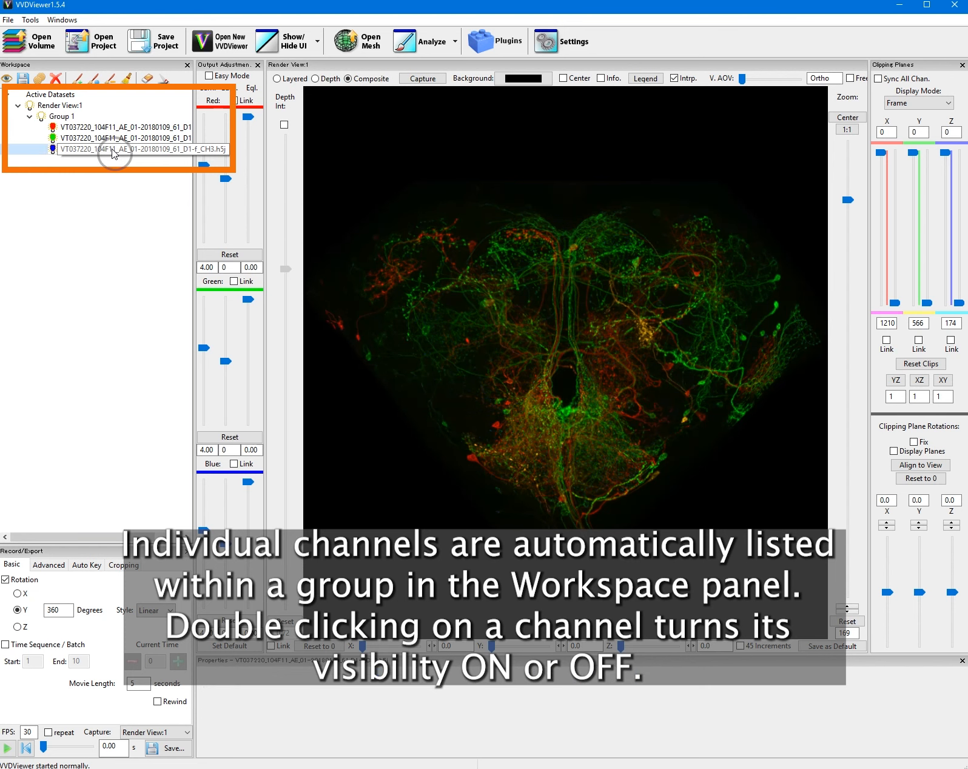
# Hide channels CH3 and CH2 so only the red CH1 rendering remains.
pyautogui.doubleClick(124, 138)
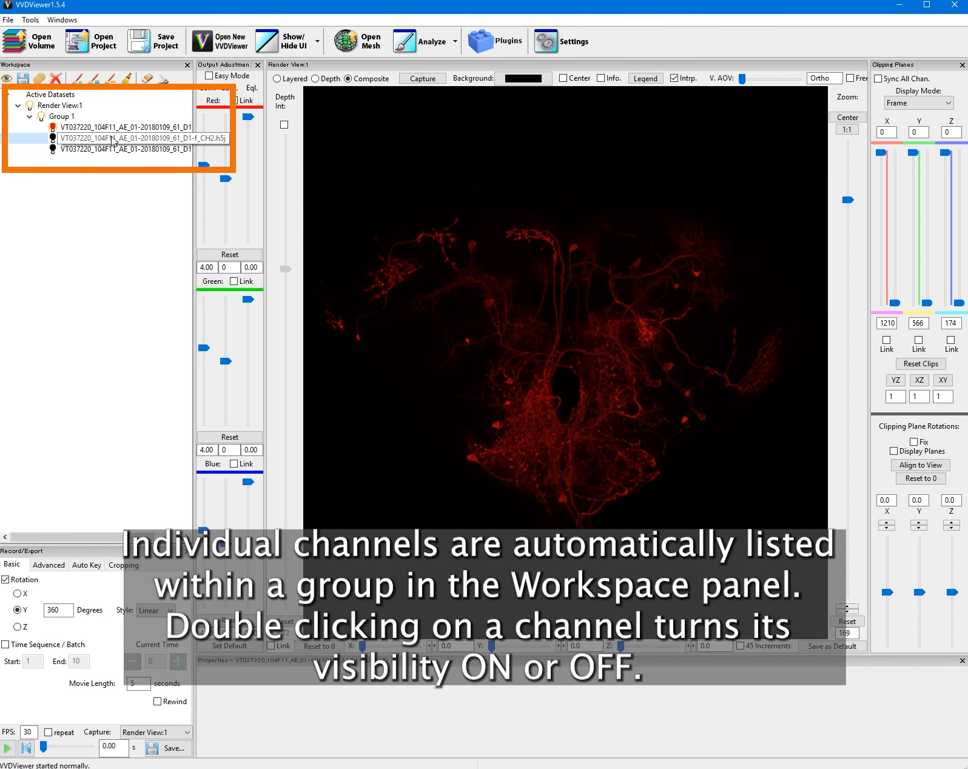
pyautogui.doubleClick(120, 128)
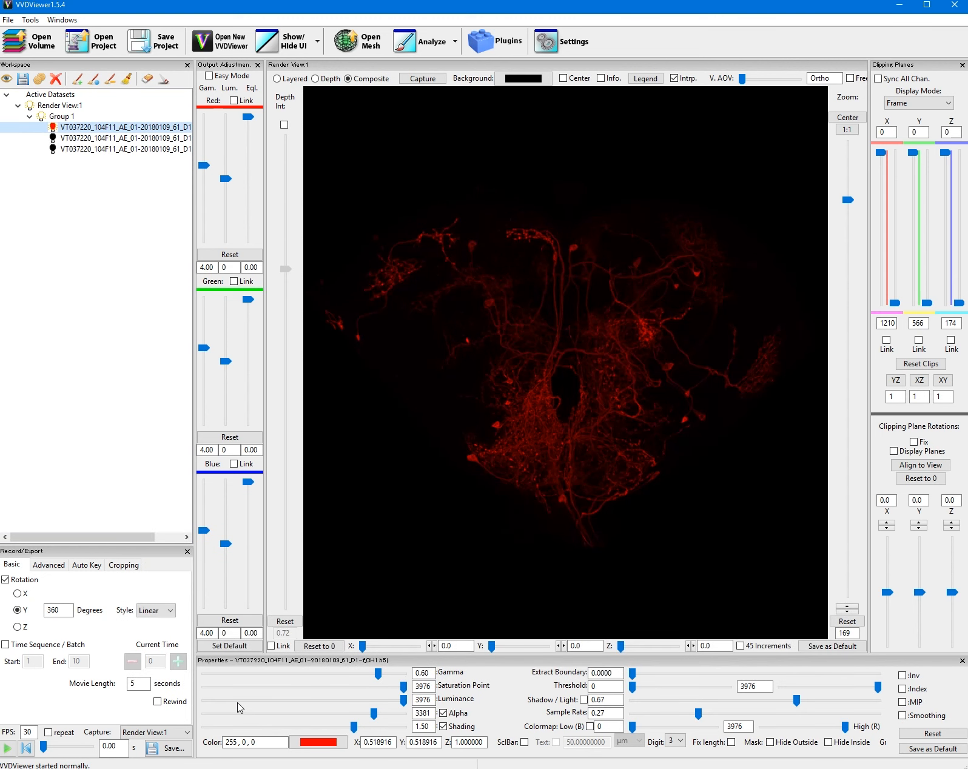
# Recolor CH1 to green and raise its green Gamma and Luminance.
pyautogui.doubleClick(244, 742)
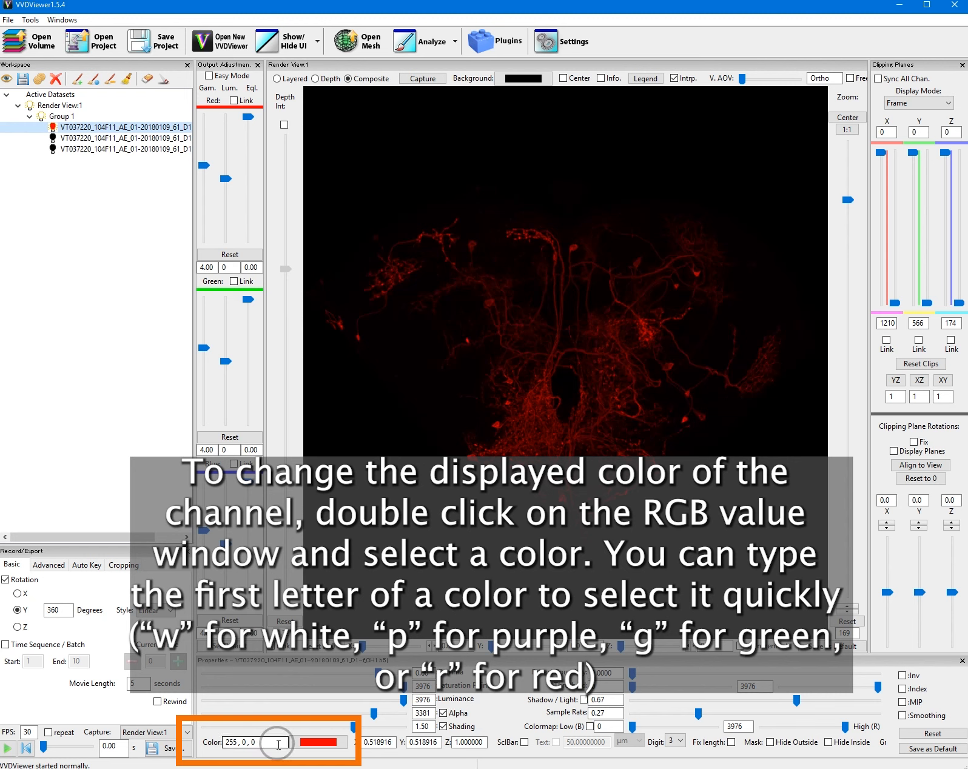
pyautogui.write('w')
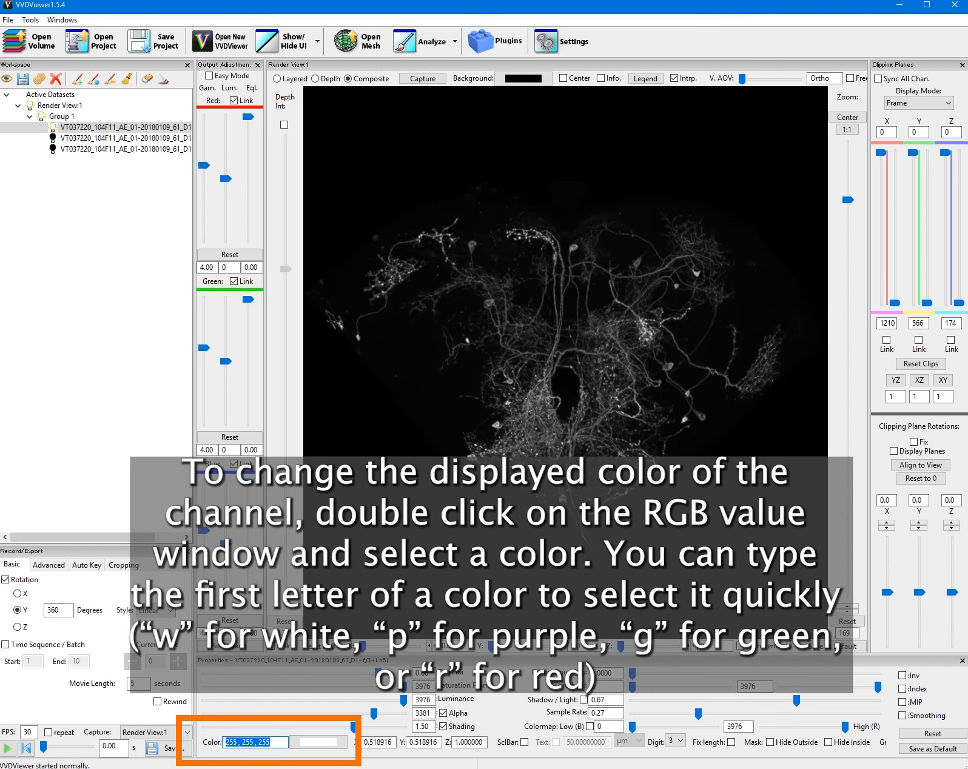
pyautogui.write('p')
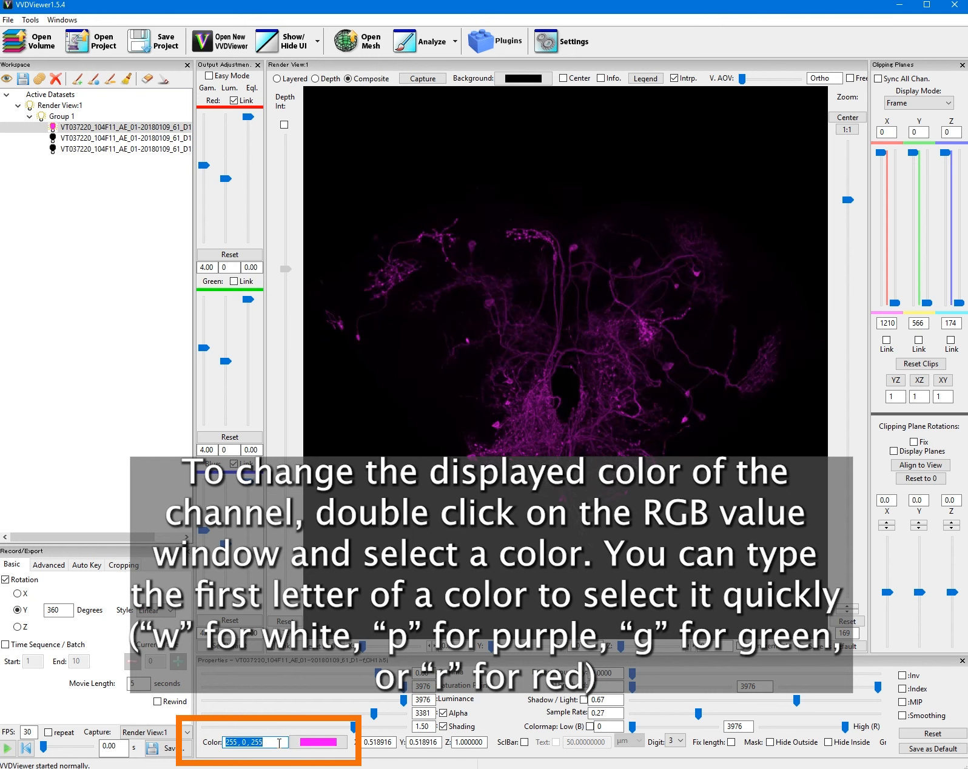
pyautogui.write('g')
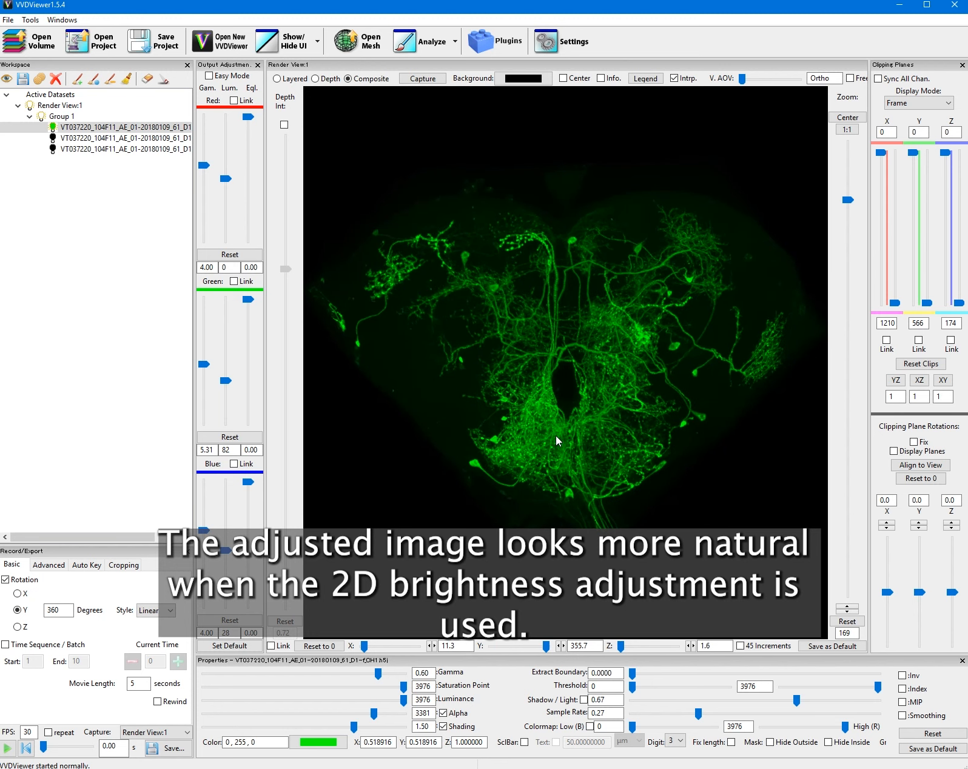
pyautogui.click(124, 127)
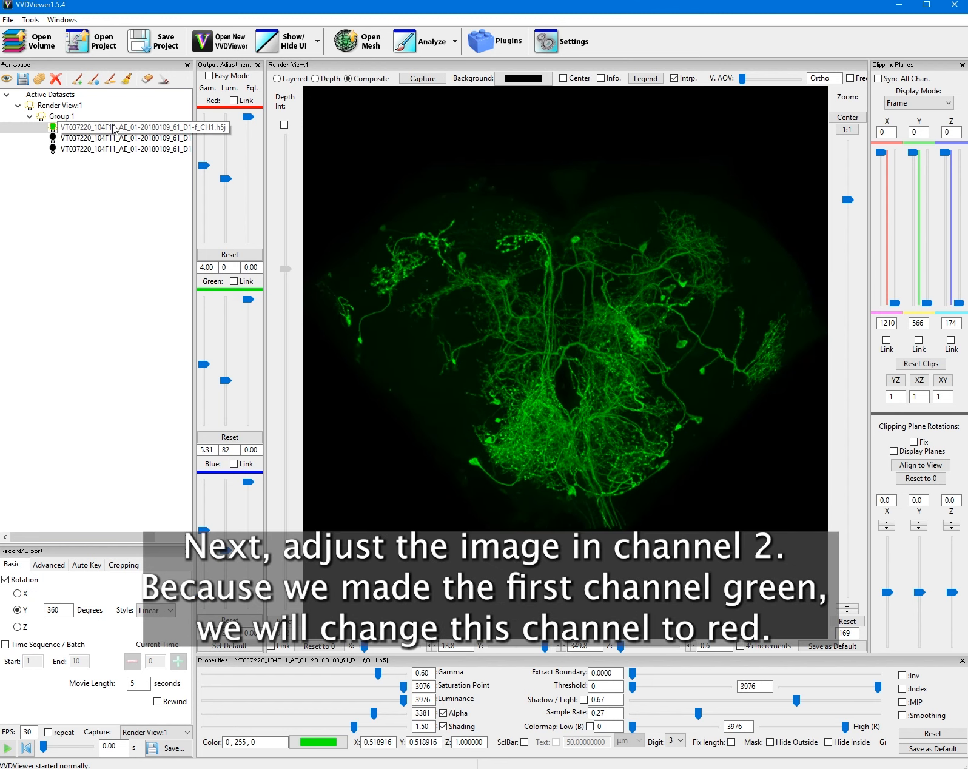
# Show CH2 in red with raised Gamma and Luminance, and hide CH1.
pyautogui.click(124, 138)
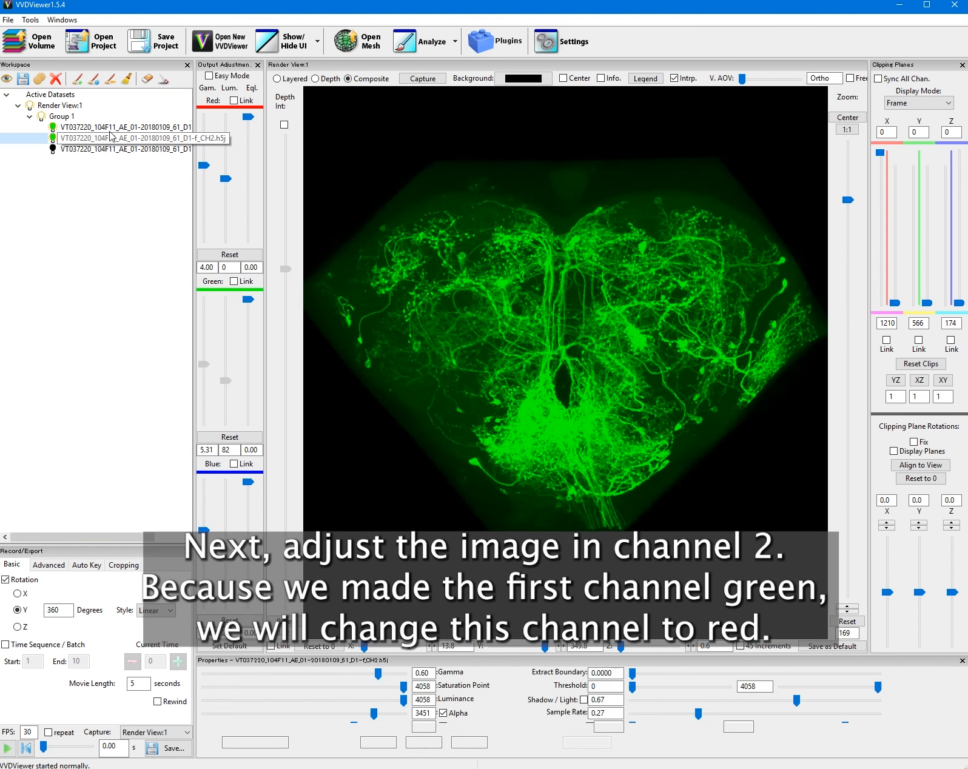
pyautogui.click(142, 138)
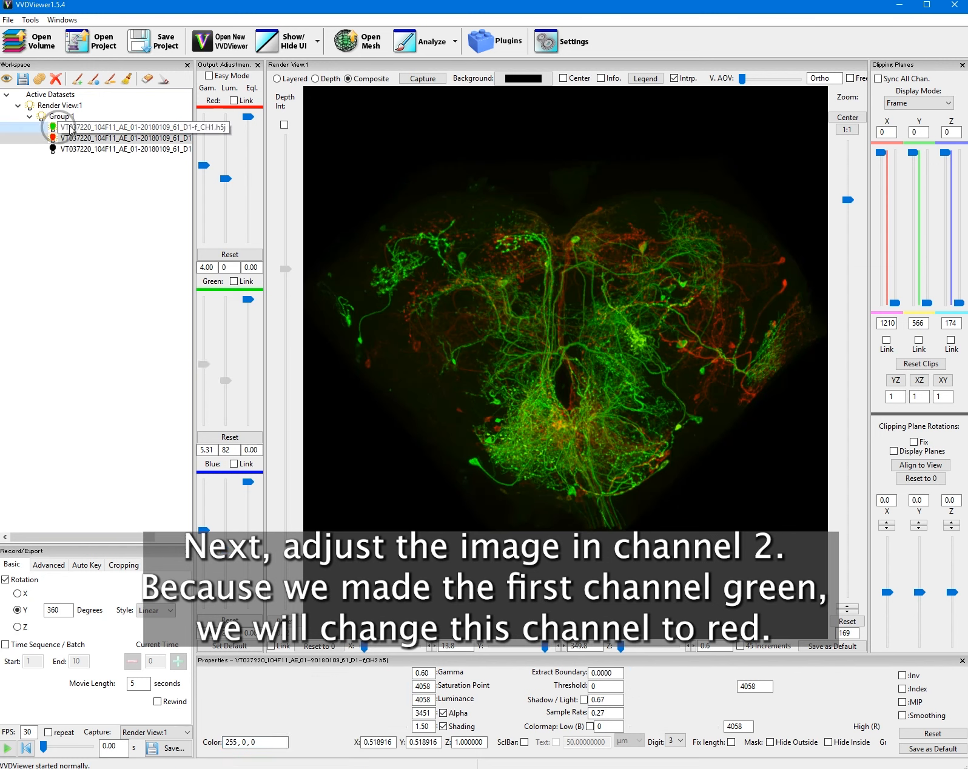
pyautogui.click(124, 148)
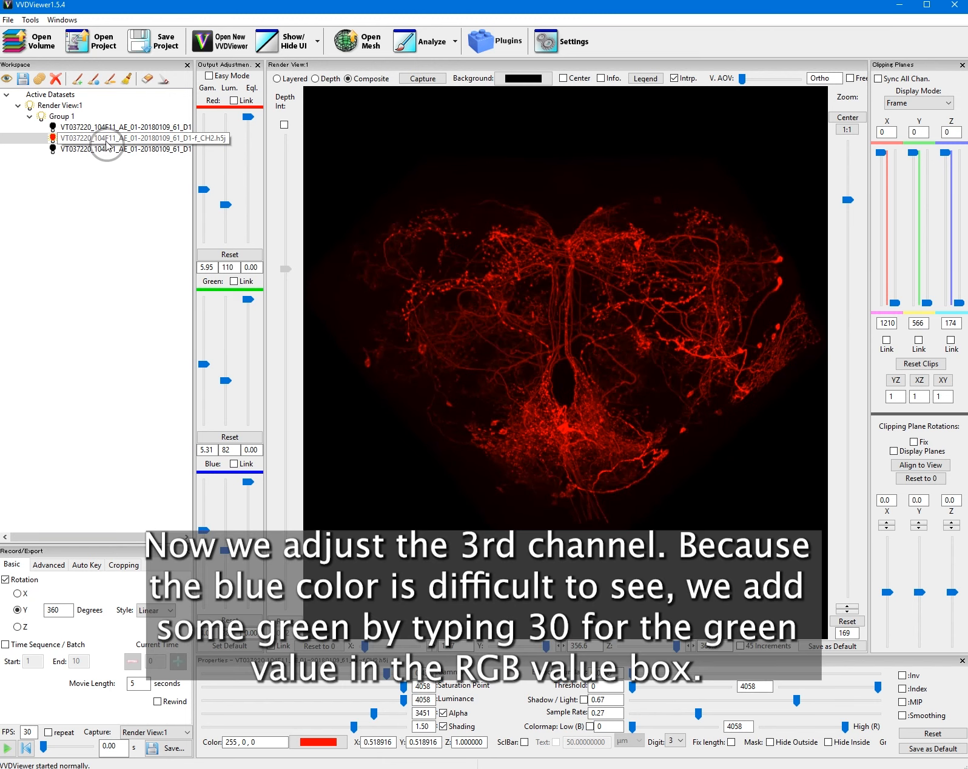
# Hide CH2 and move CH3 into a new Group 2, shown alone in blue.
pyautogui.click(125, 148)
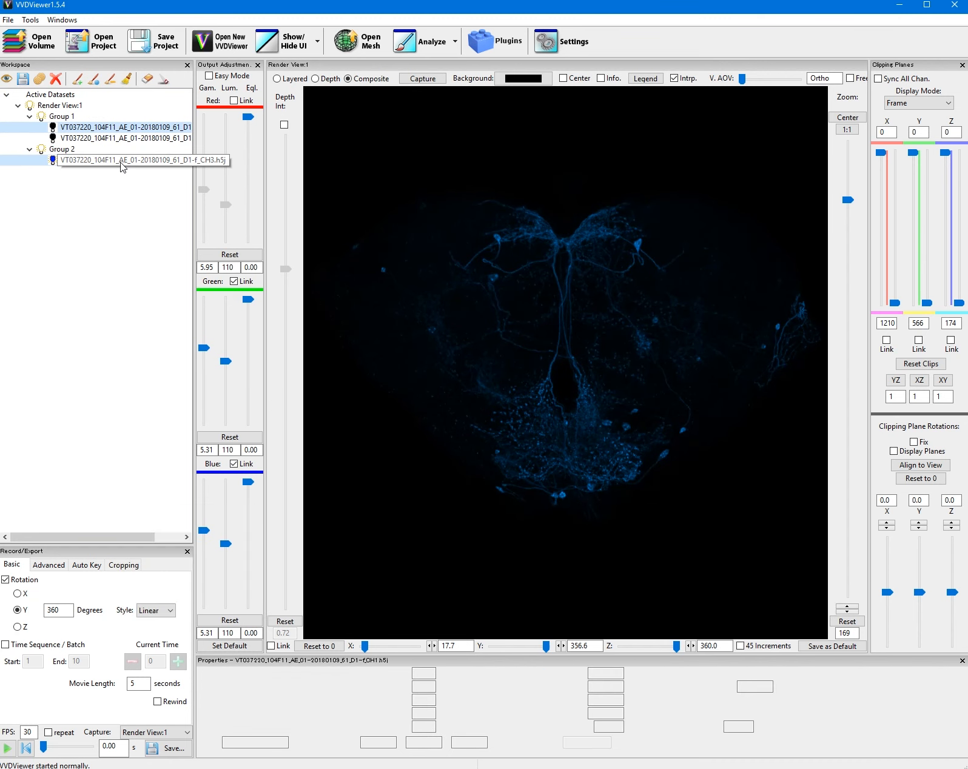
pyautogui.click(124, 160)
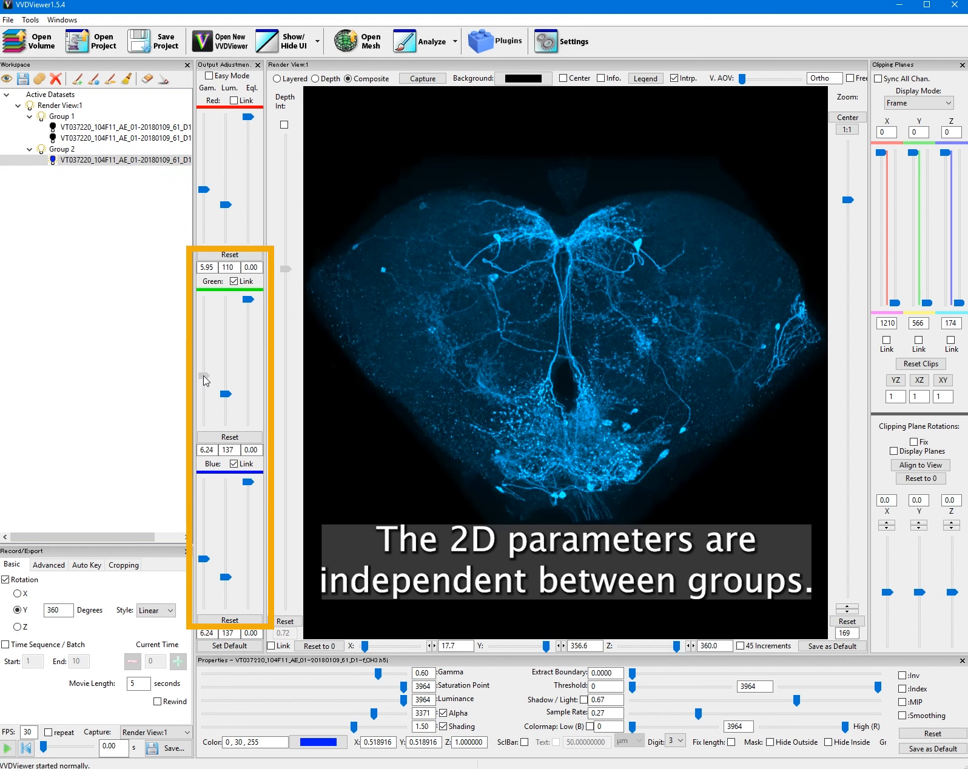
# Brighten CH3 and show green CH1 alongside it, keeping red CH2 hidden.
pyautogui.click(111, 138)
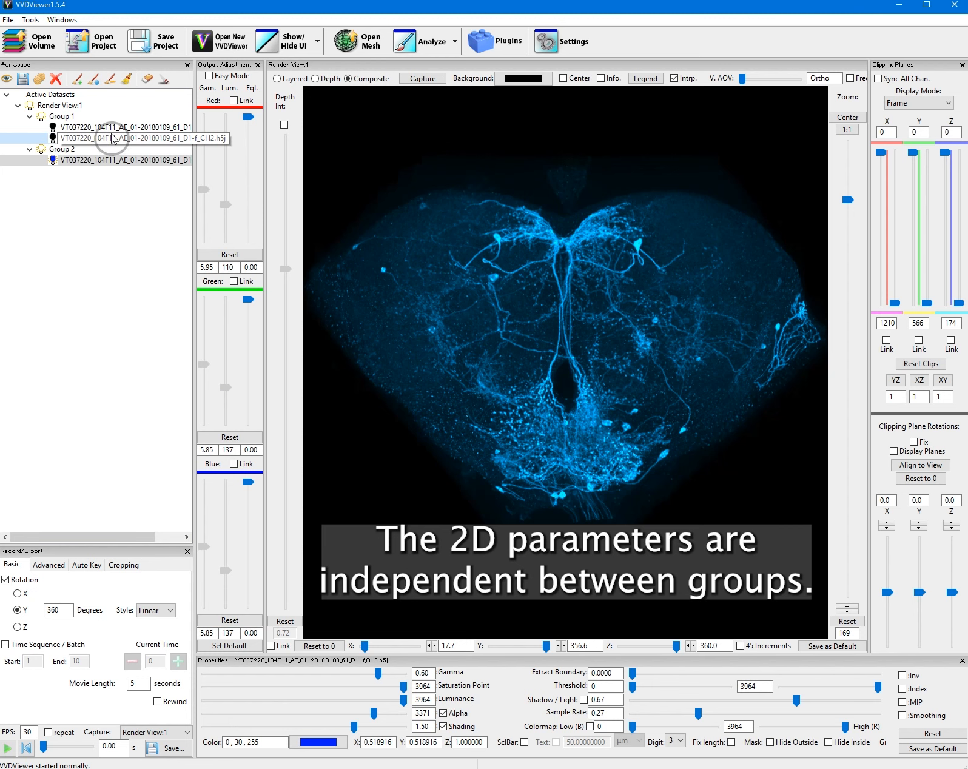
pyautogui.click(124, 127)
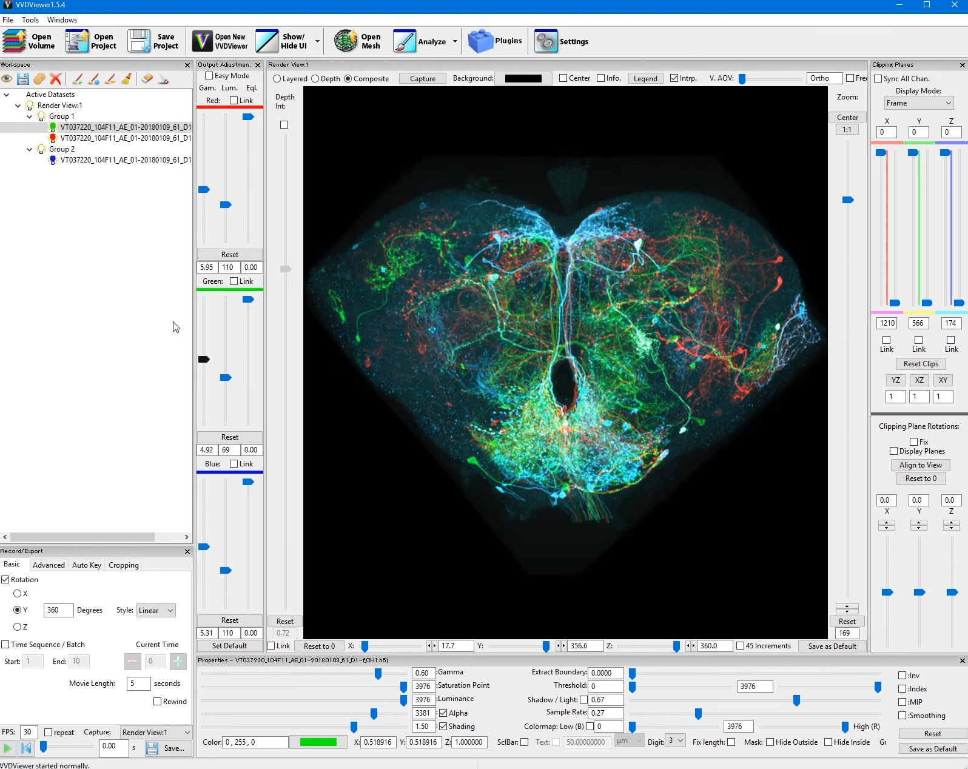
pyautogui.click(53, 127)
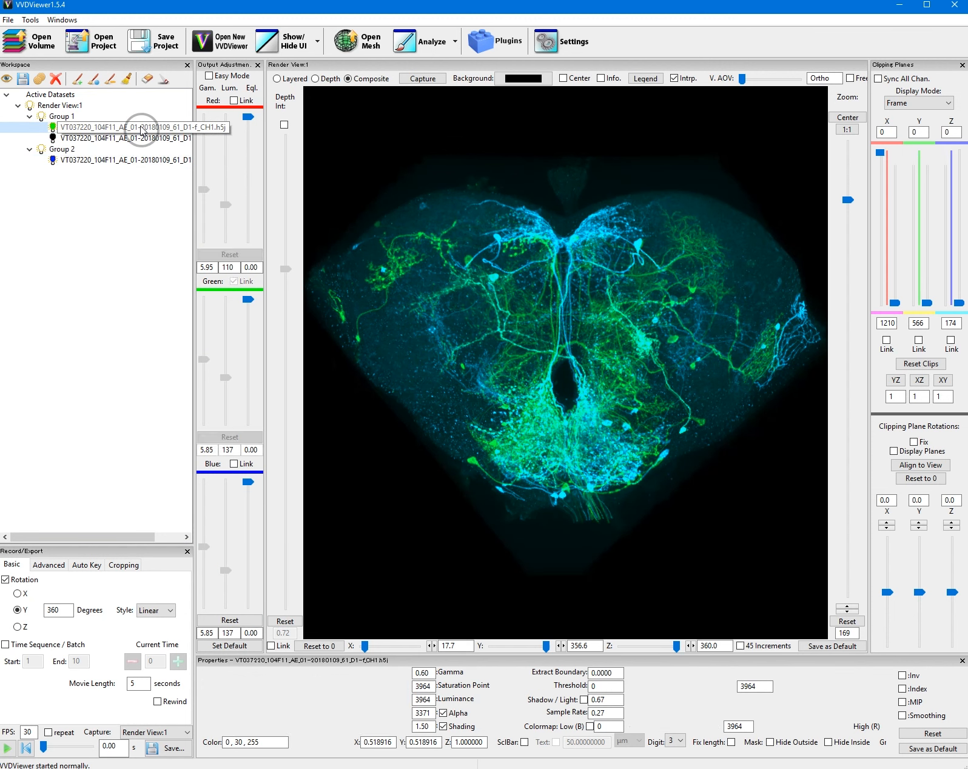